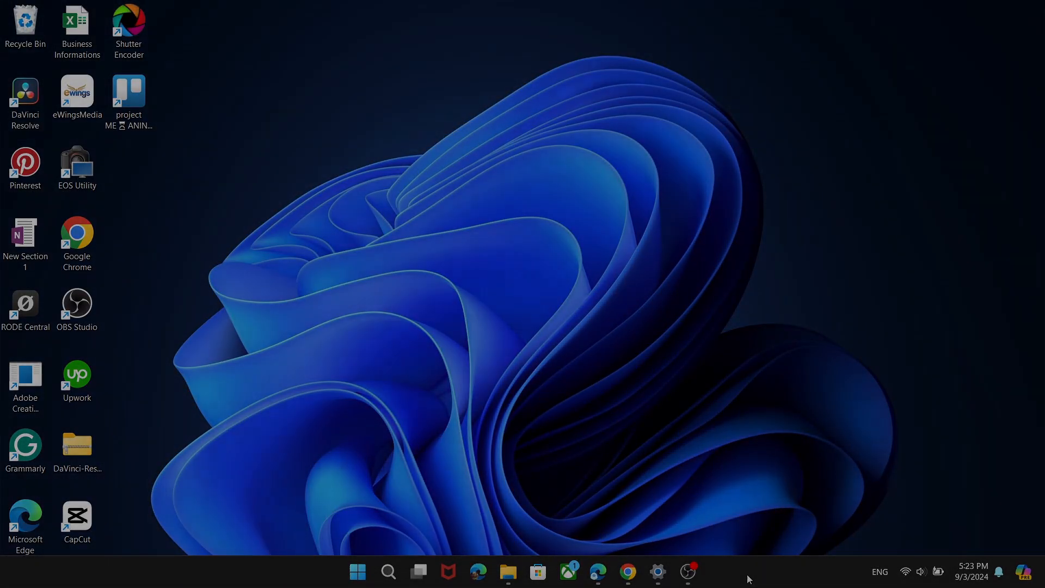
# Launch Chrome and load the Mailchimp Home dashboard with its email setup guide.
pyautogui.click(625, 570)
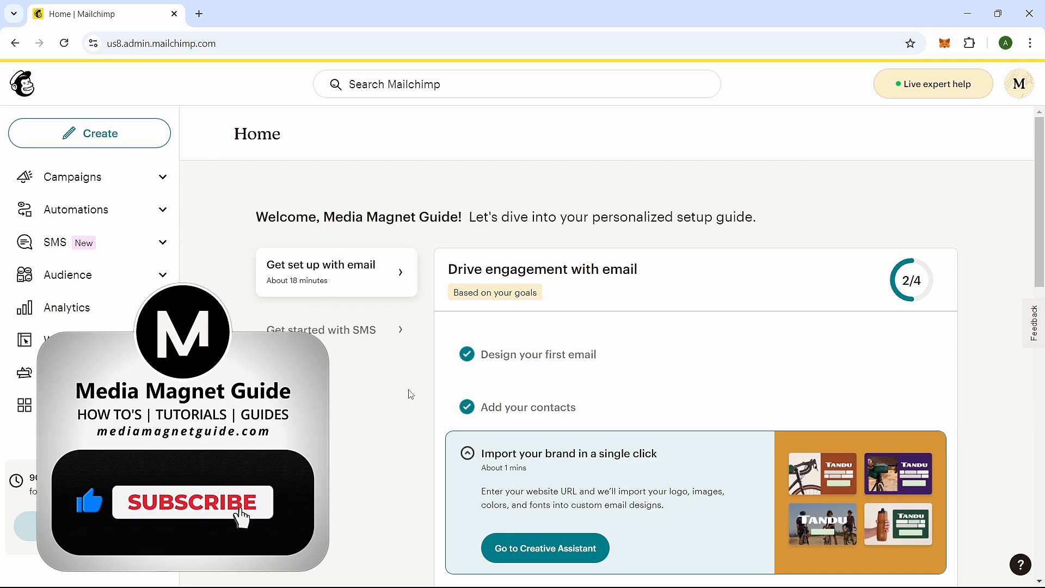
pyautogui.click(192, 501)
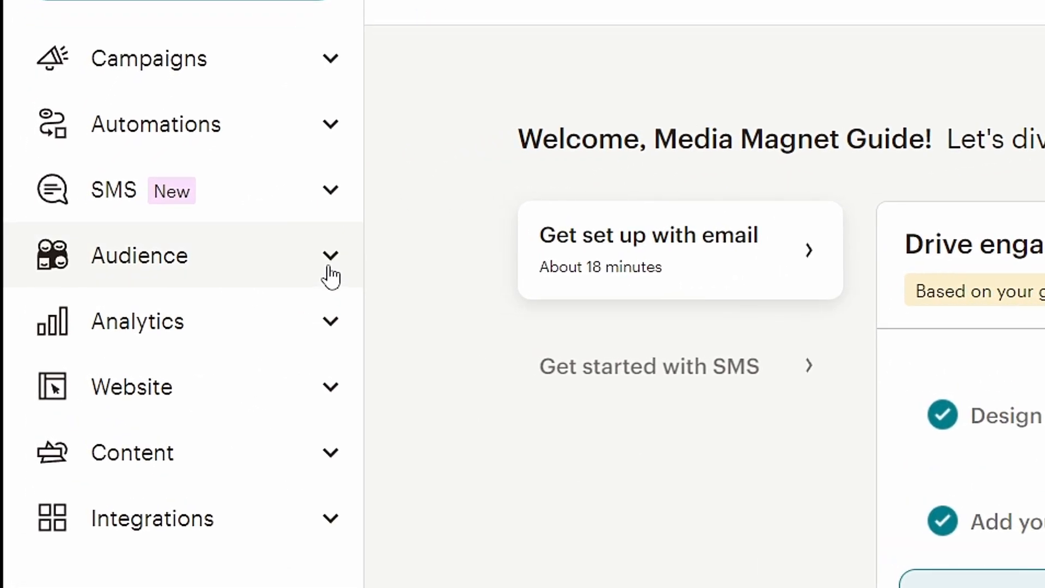
# Show the Media Magnet Guide audience's All contacts list with subscription statuses.
pyautogui.click(140, 255)
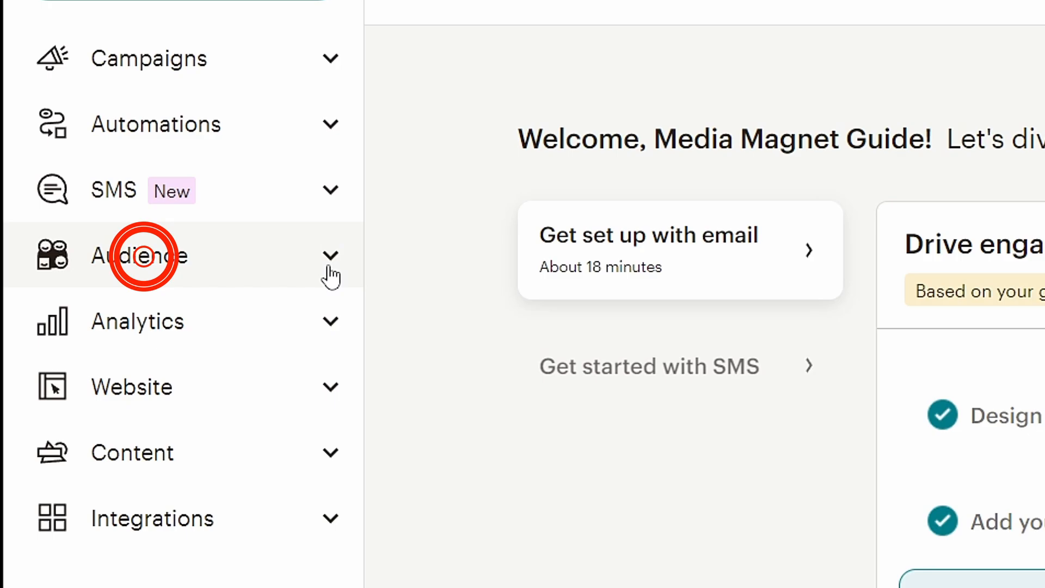
pyautogui.click(140, 256)
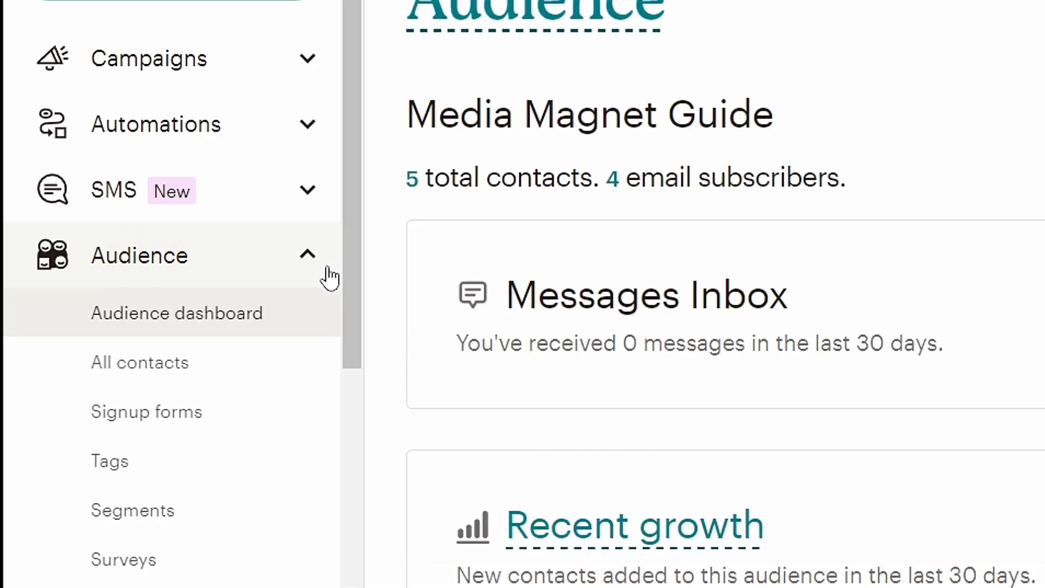
pyautogui.click(127, 363)
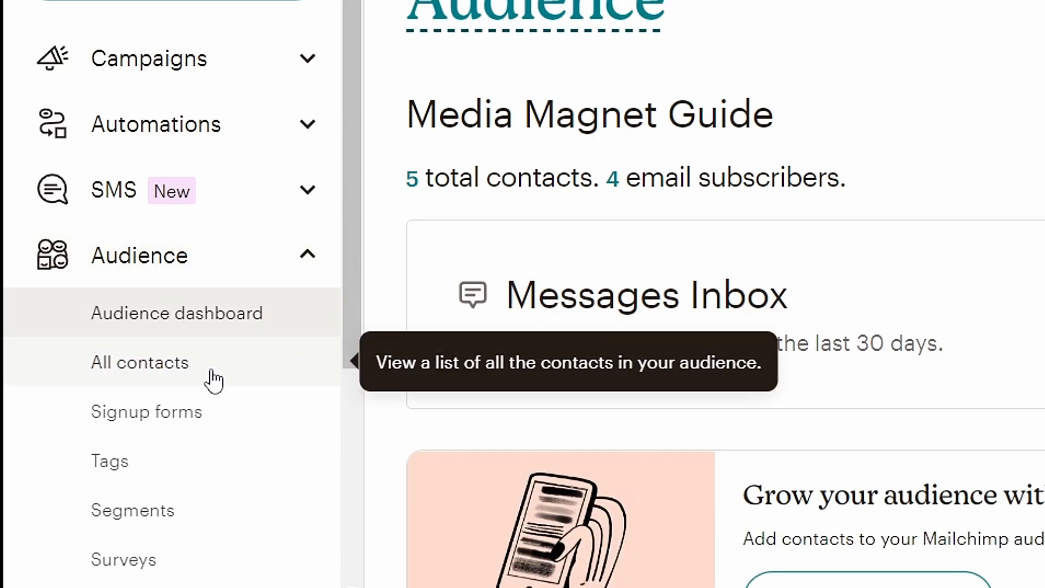
pyautogui.click(140, 362)
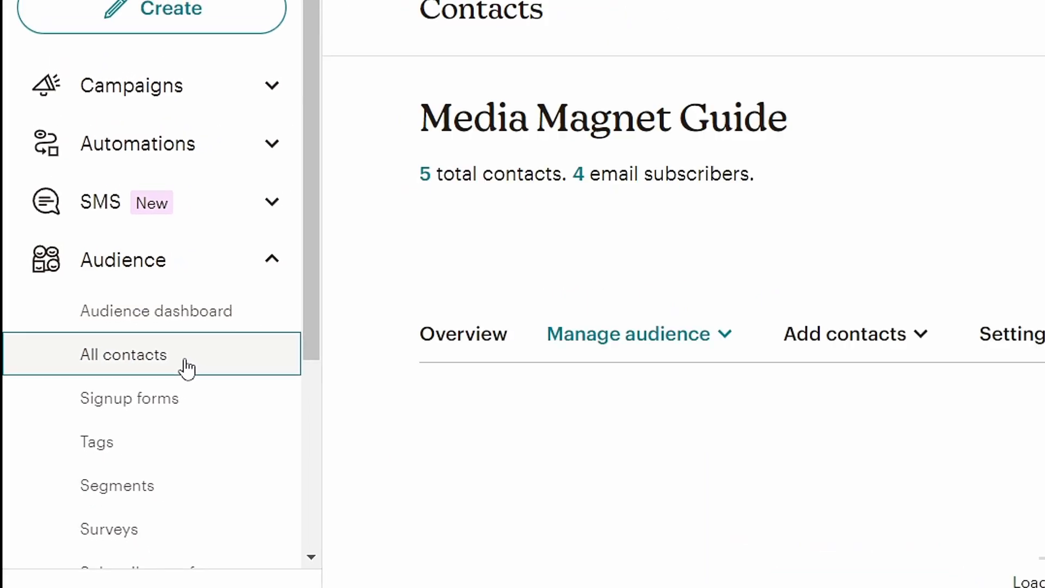
pyautogui.click(123, 354)
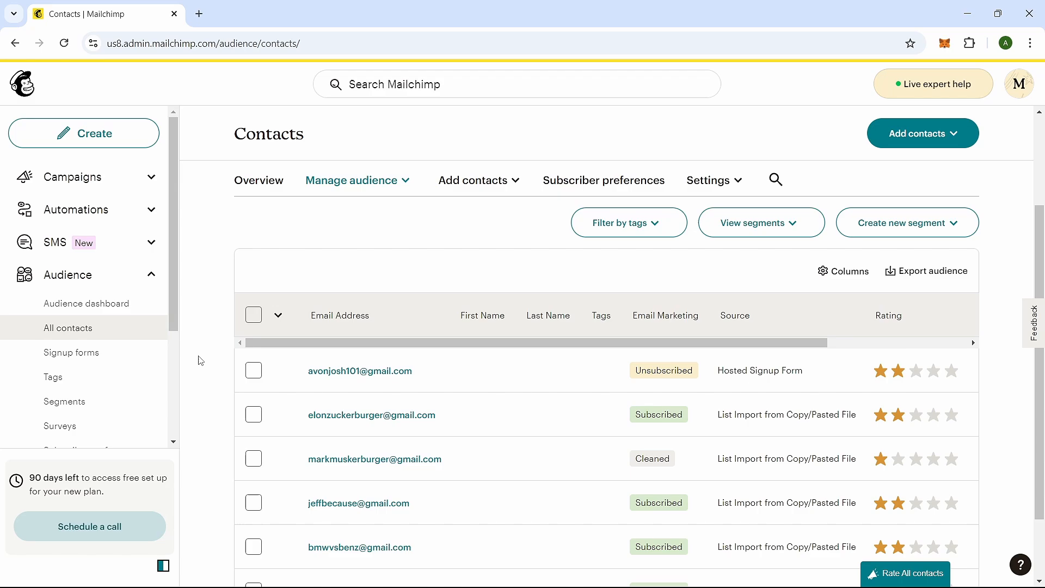
pyautogui.scroll(-3)
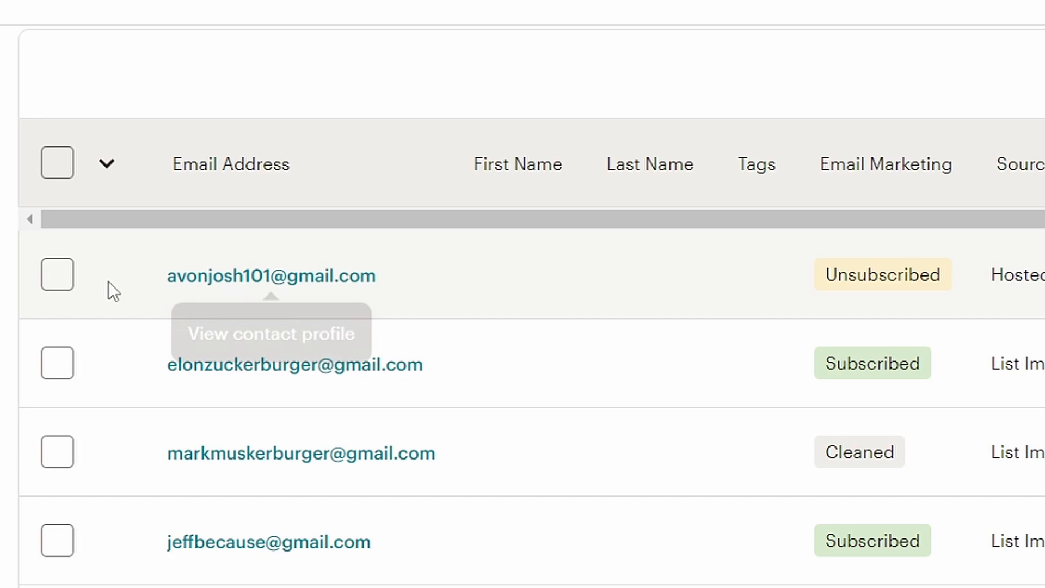
# Apply Subscribed email status to the unsubscribed contact; Mailchimp reports zero contacts resubscribed.
pyautogui.click(57, 274)
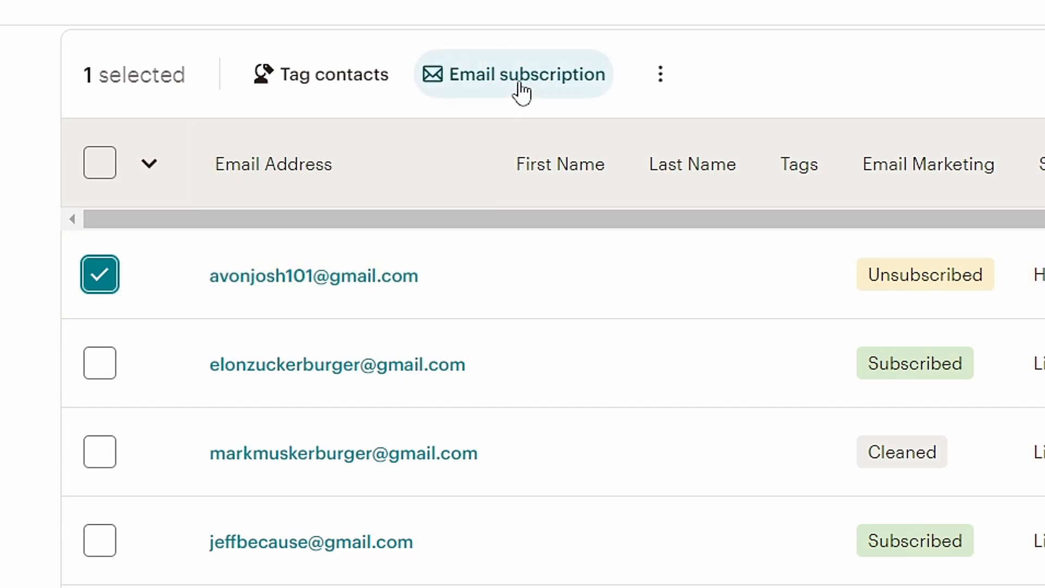
pyautogui.click(513, 74)
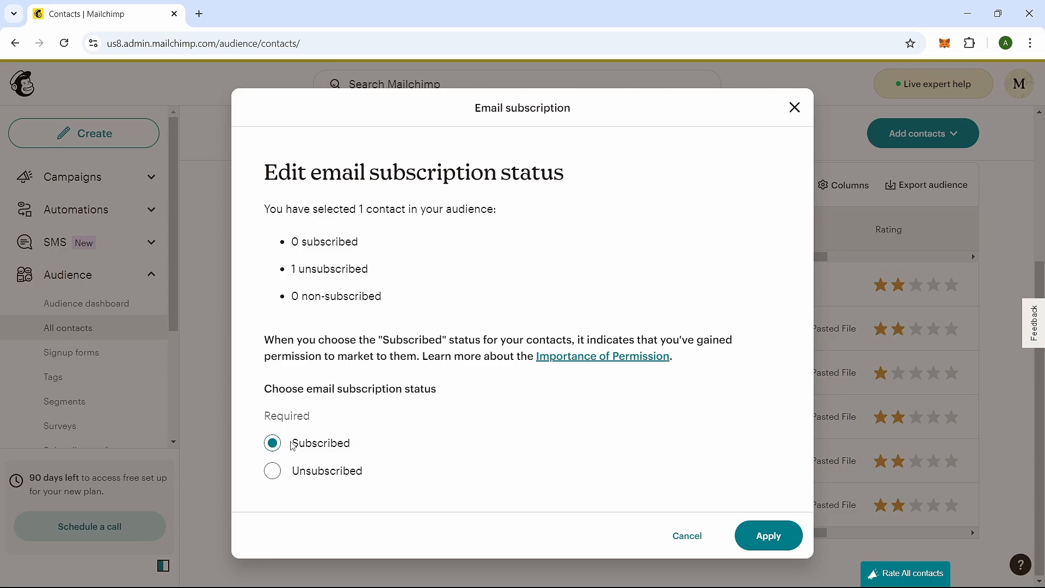
pyautogui.click(768, 535)
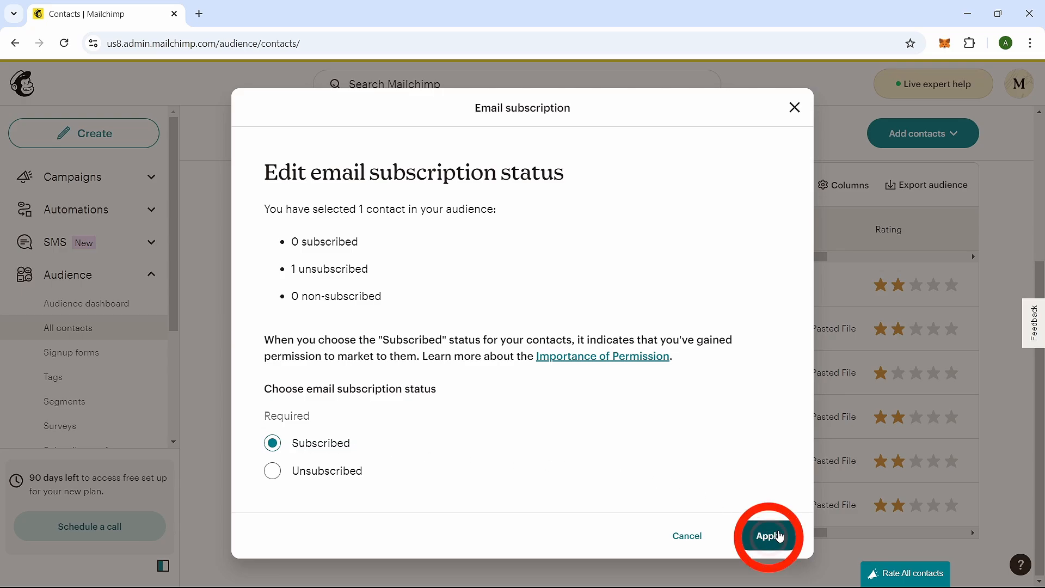
pyautogui.click(768, 535)
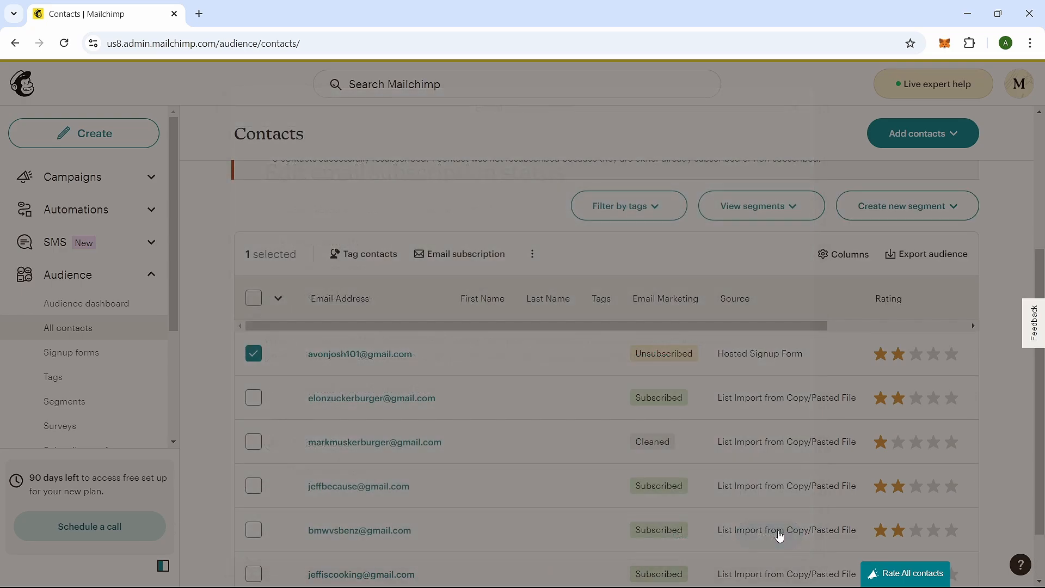
pyautogui.click(460, 253)
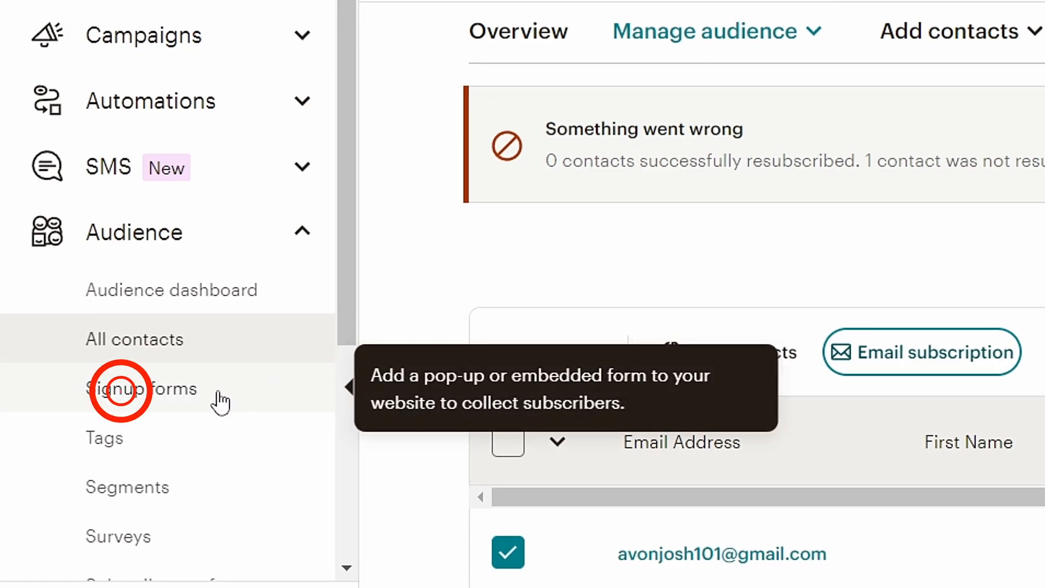
# View the new-form types on Signup forms, then return to the forms list.
pyautogui.click(141, 388)
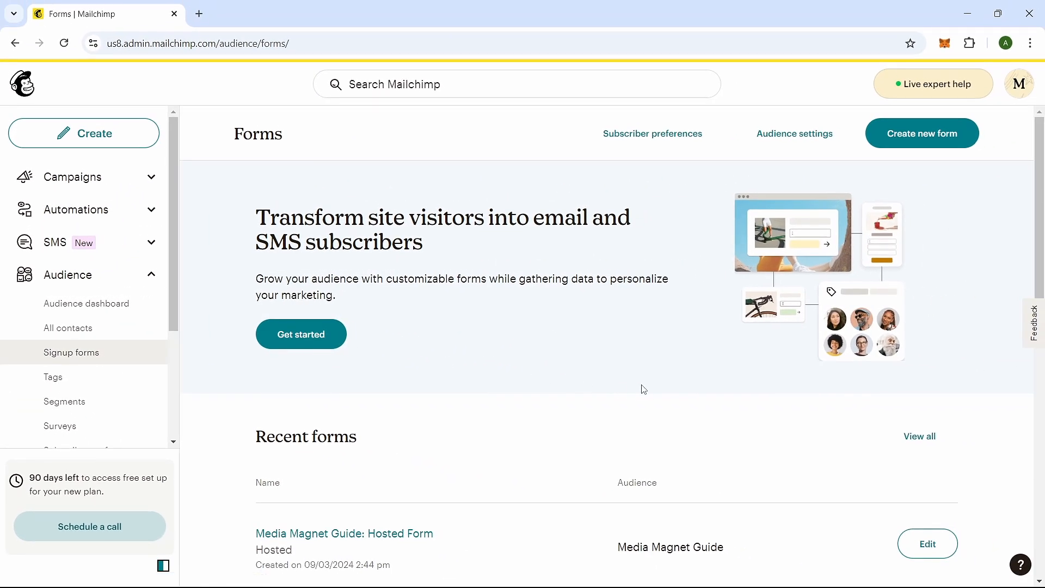
pyautogui.scroll(-3)
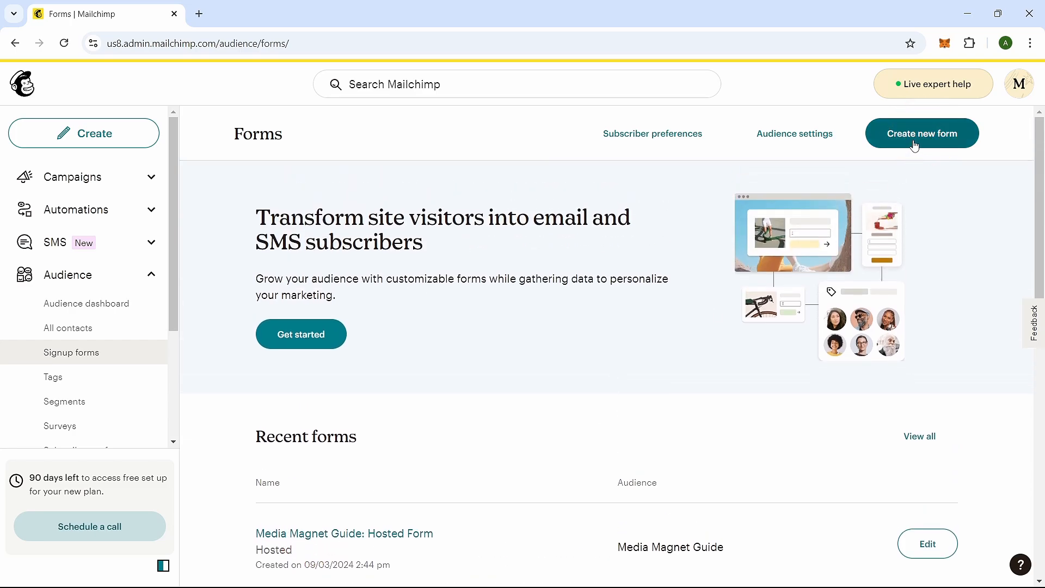
pyautogui.click(921, 133)
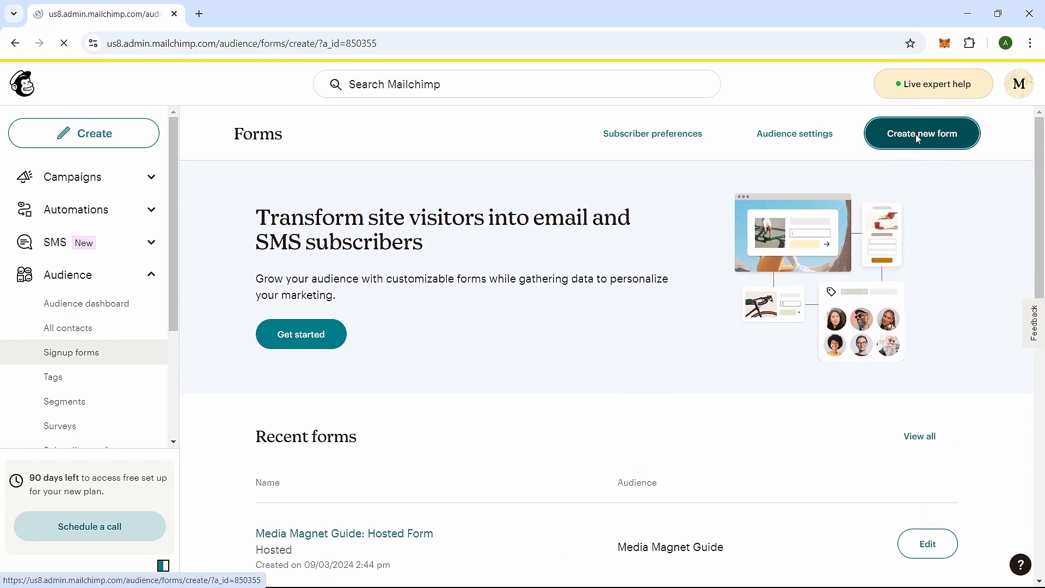
pyautogui.click(921, 133)
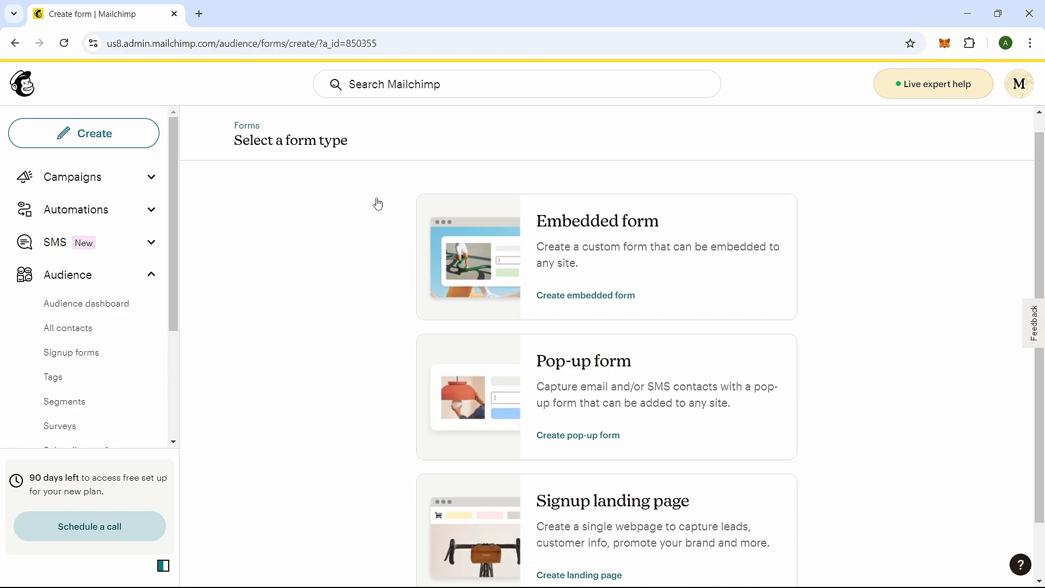
pyautogui.click(585, 295)
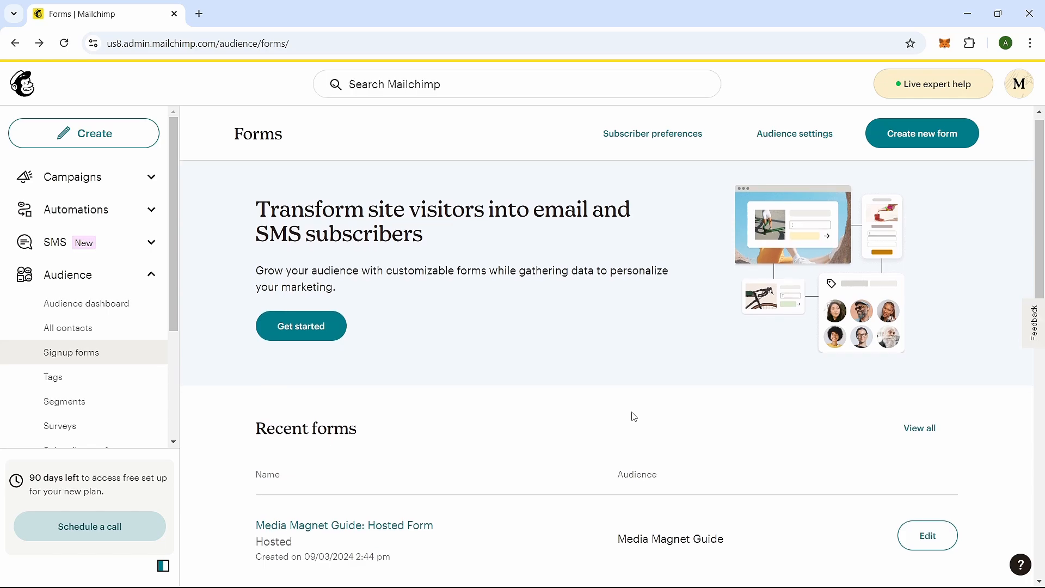
pyautogui.scroll(-3)
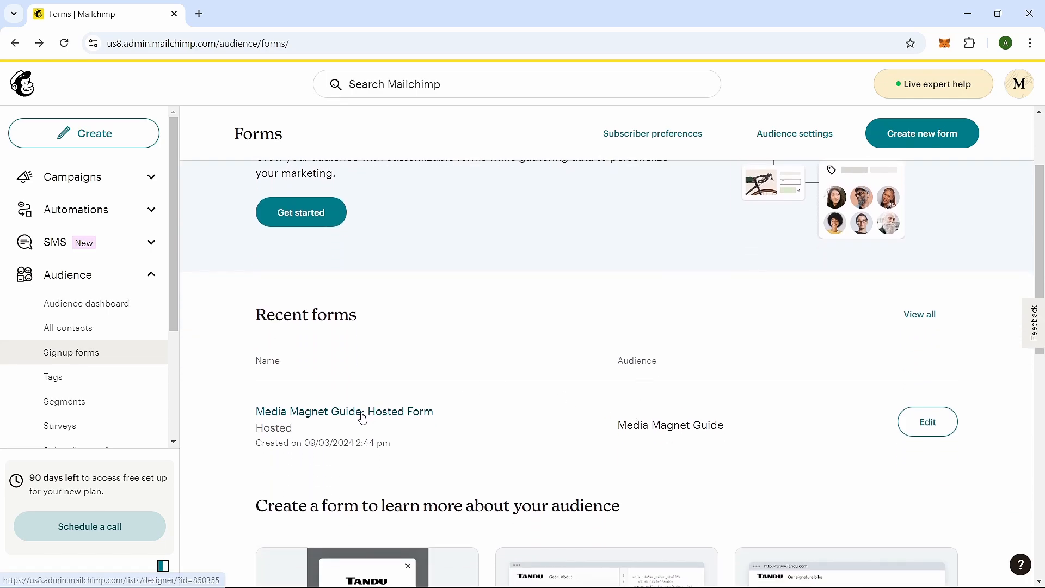
# Open 'Media Magnet Guide: Hosted Form', showing the live form with empty fields.
pyautogui.click(344, 412)
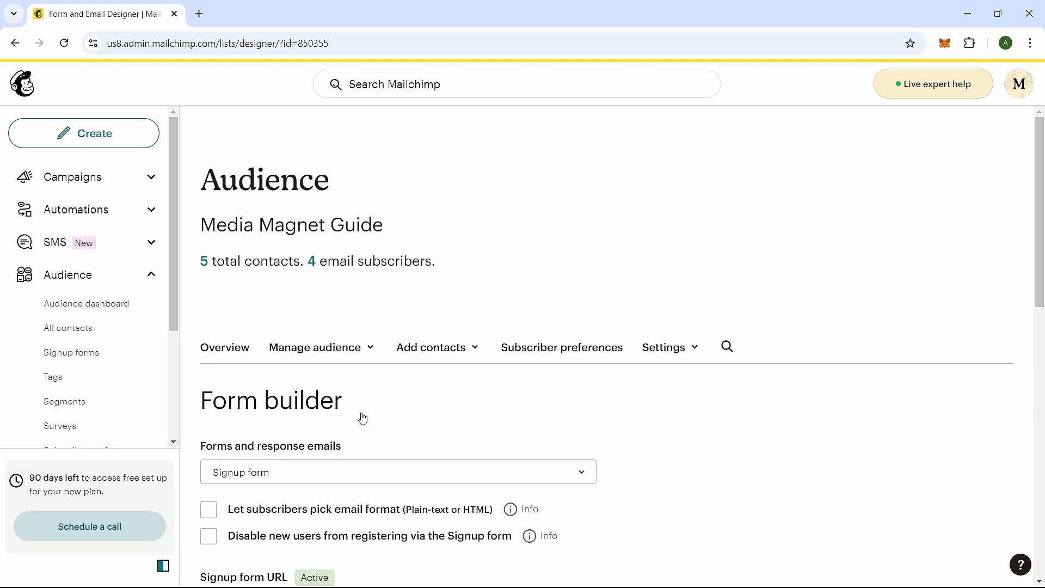
pyautogui.scroll(-3)
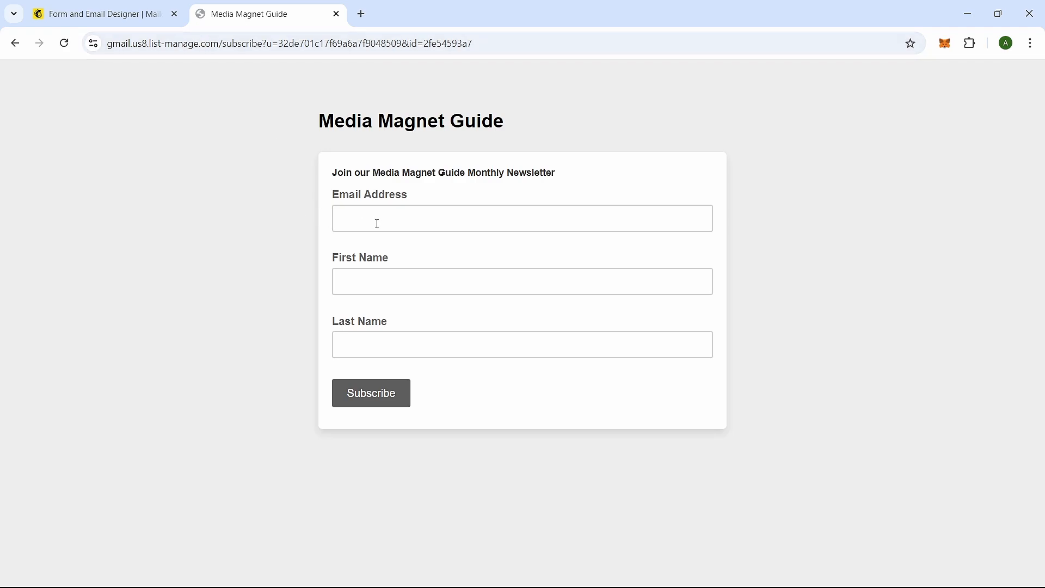
# Autofill the contact's email, pass the reCAPTCHA and submit the hosted form.
pyautogui.click(522, 217)
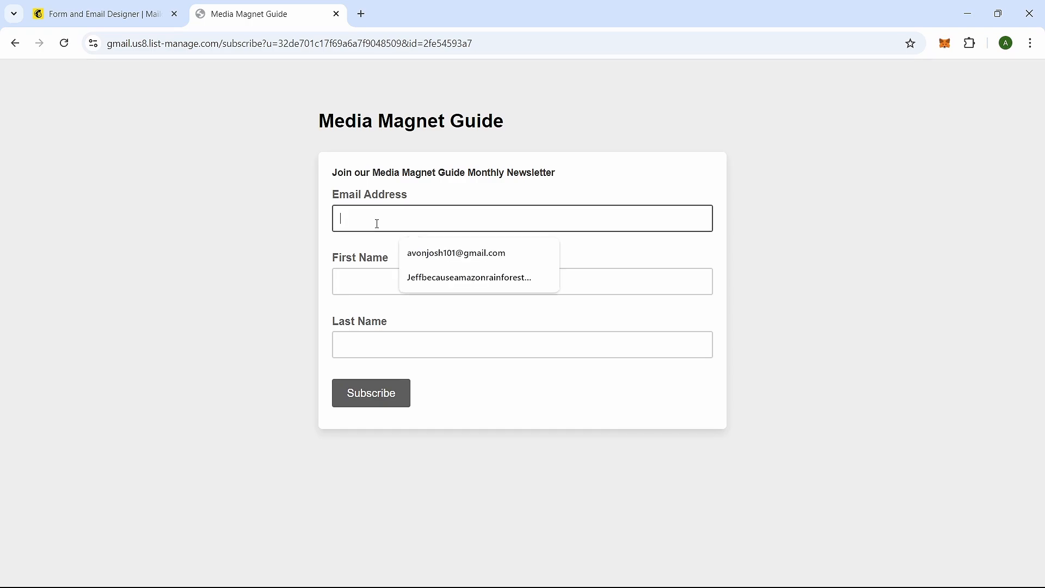
pyautogui.click(457, 253)
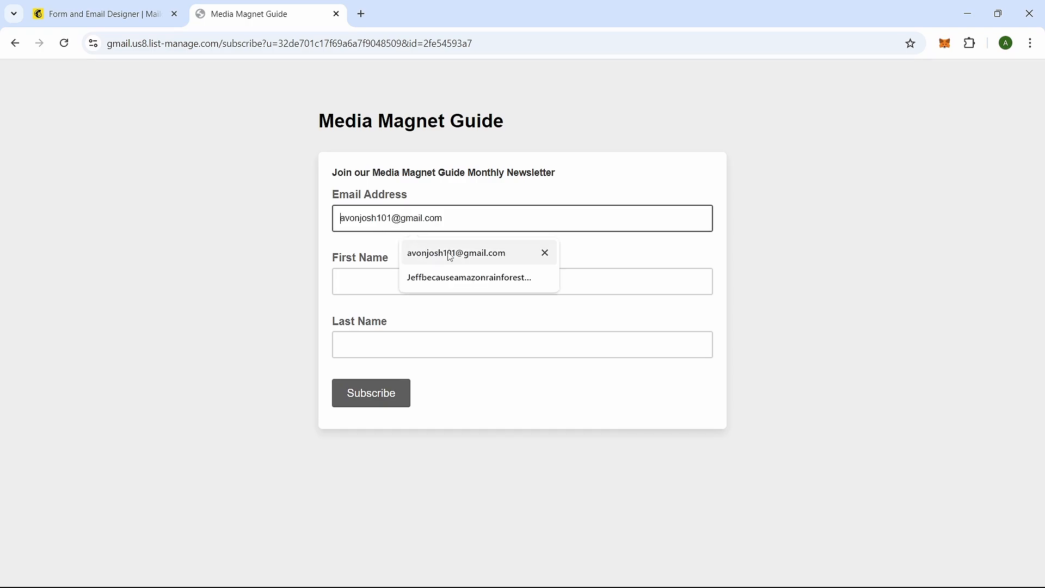
pyautogui.click(370, 392)
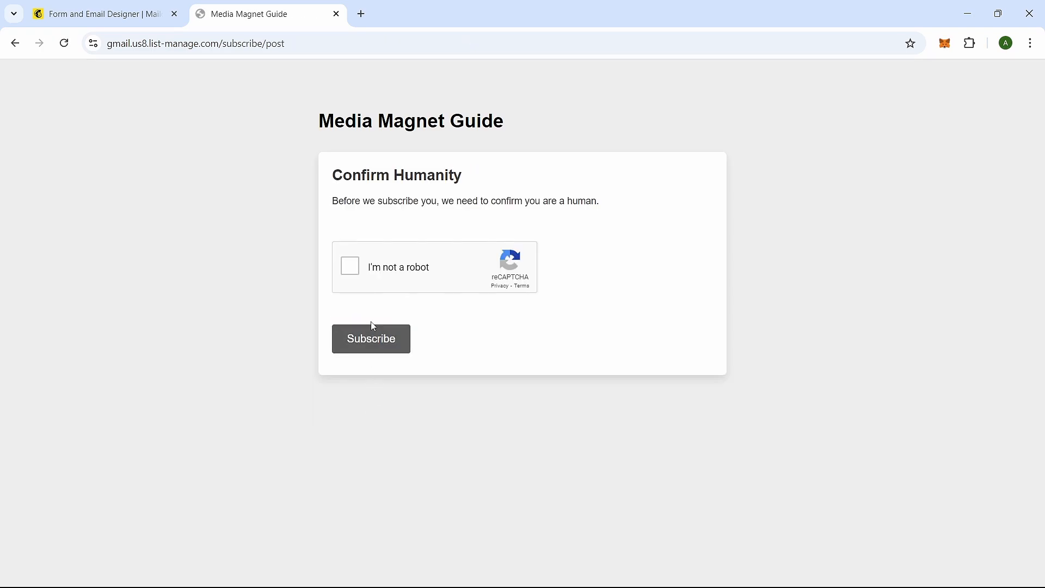
pyautogui.click(350, 266)
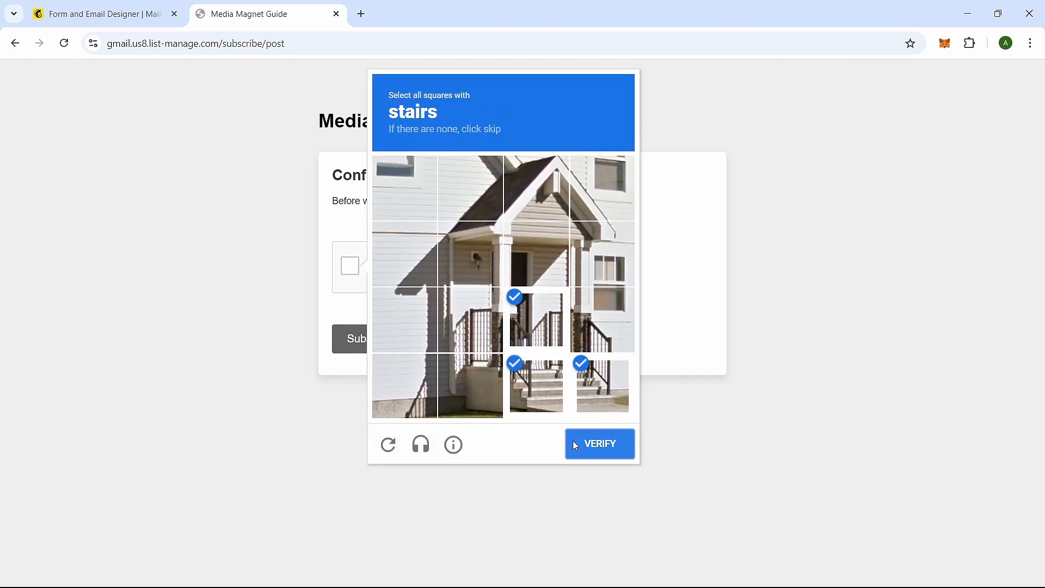
pyautogui.click(599, 444)
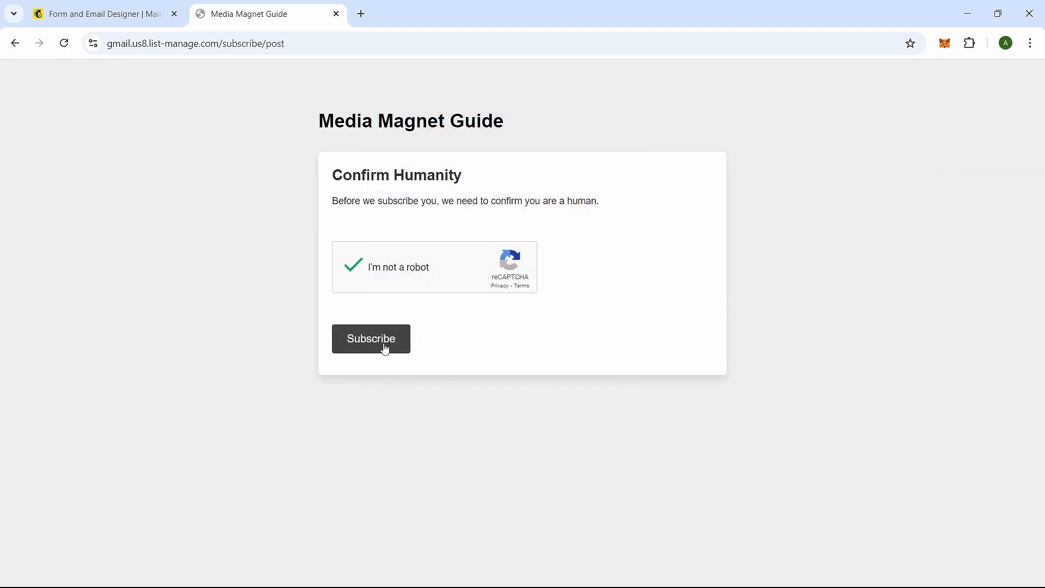
pyautogui.click(370, 339)
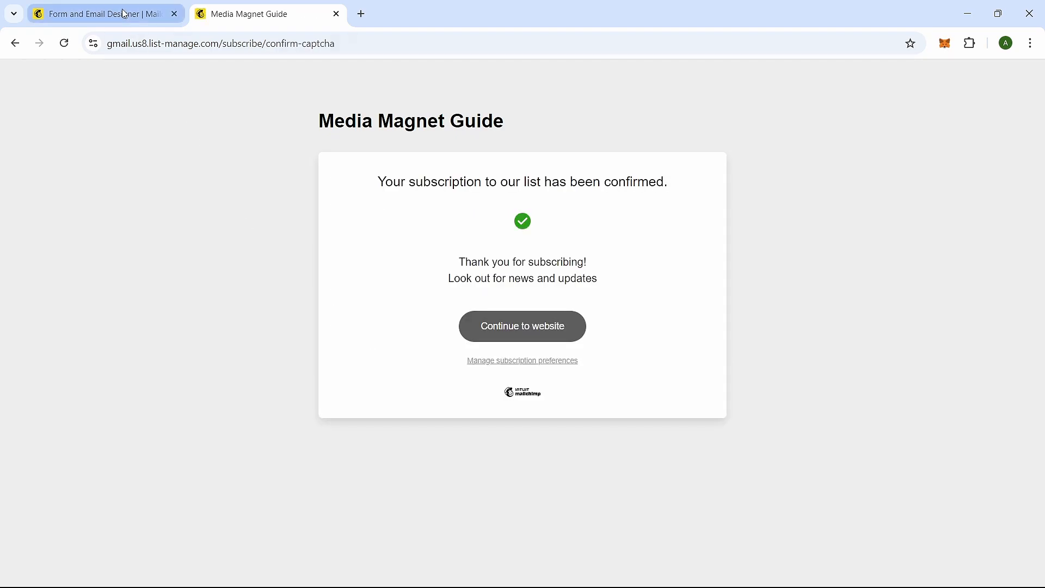
# Check All contacts shows 5 contacts, all email subscribers, then close the browser.
pyautogui.click(103, 13)
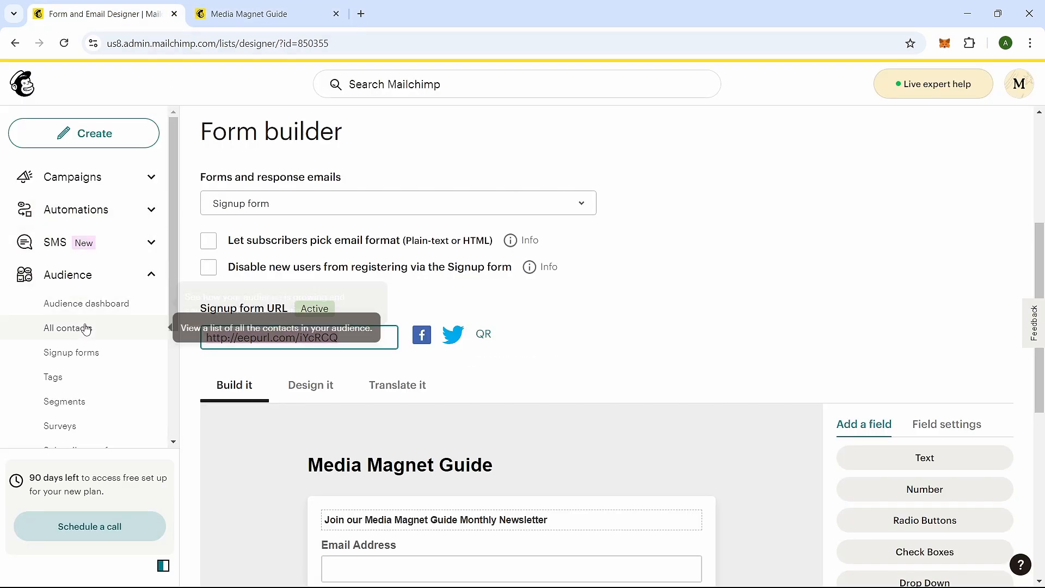
pyautogui.click(68, 327)
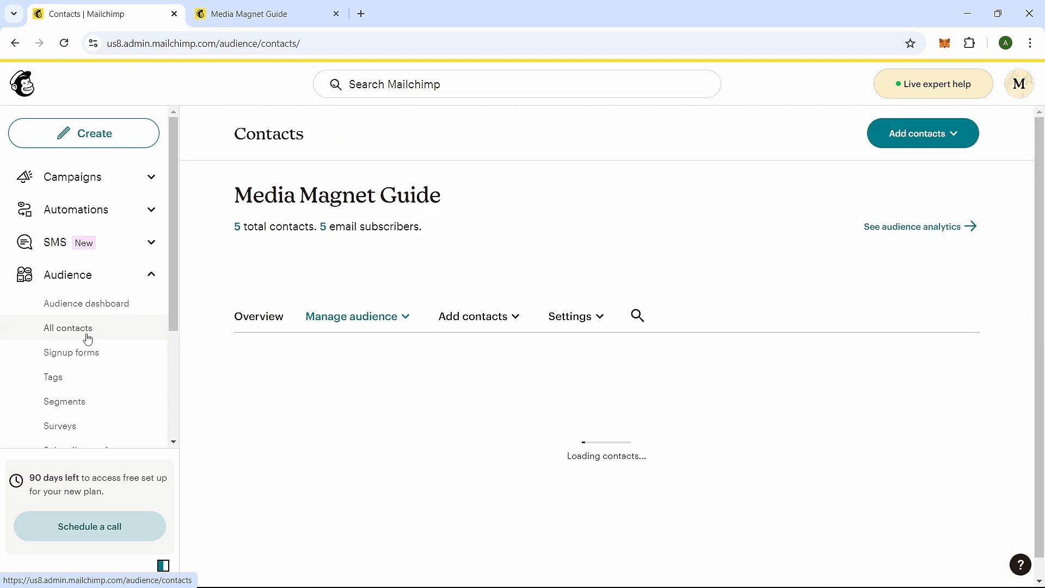
pyautogui.click(68, 328)
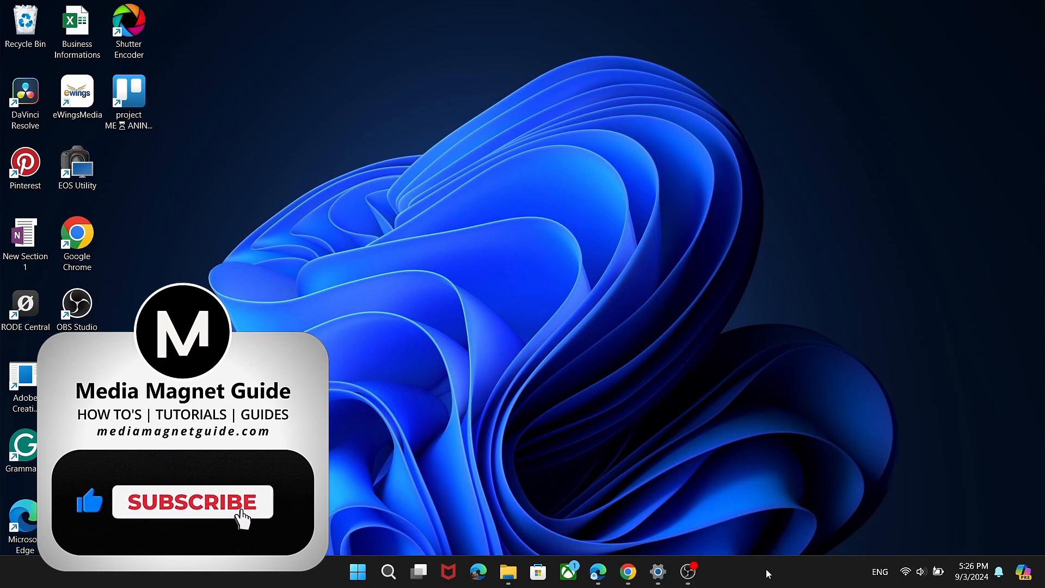
pyautogui.click(193, 501)
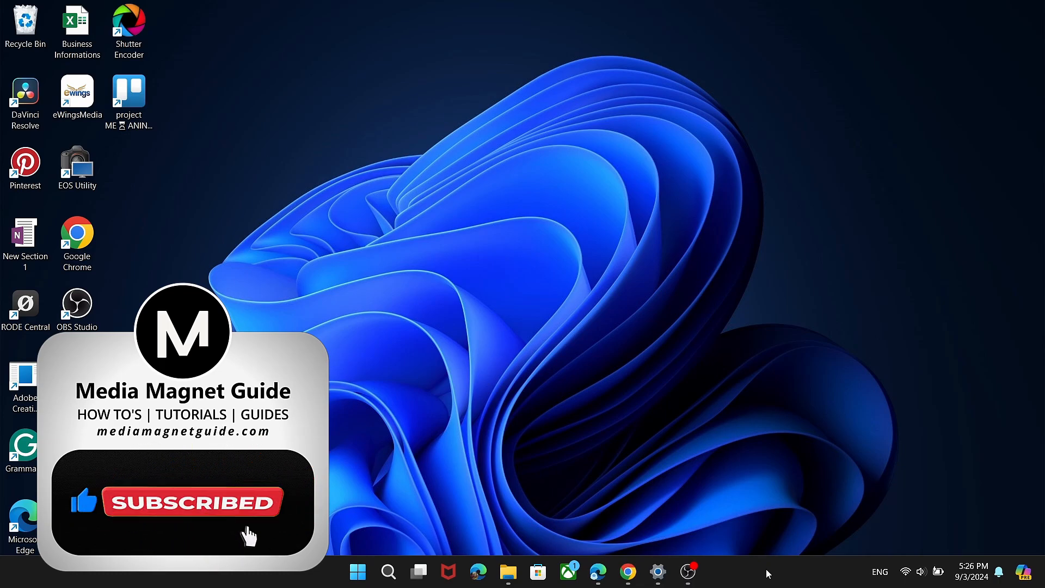